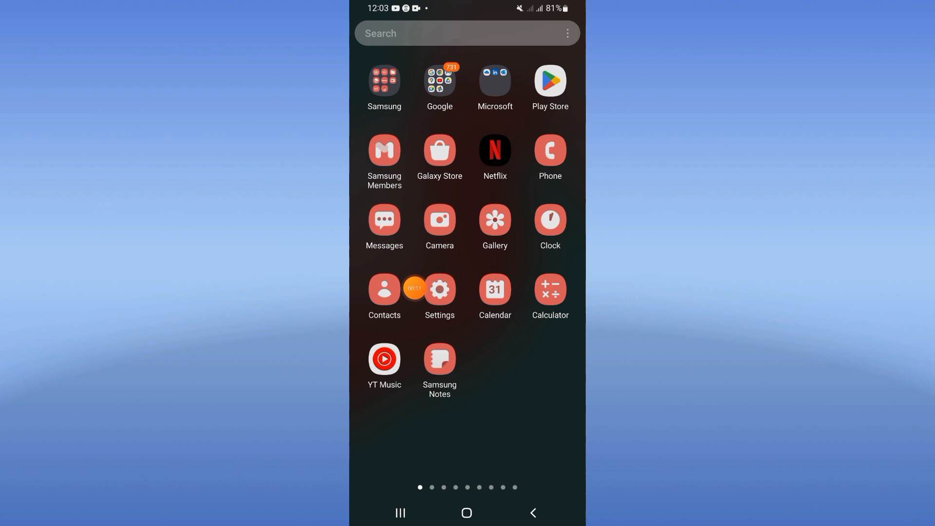
Step: Search the apps for 'top' and show Top Eleven's app info page with usage details
{"action": "left_click", "coordinate": [439, 288]}
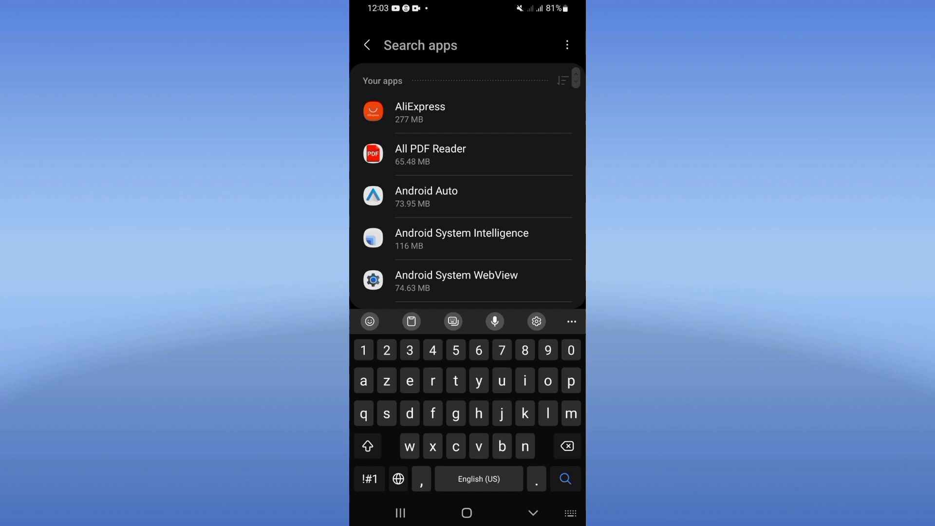
{"action": "type", "text": "top"}
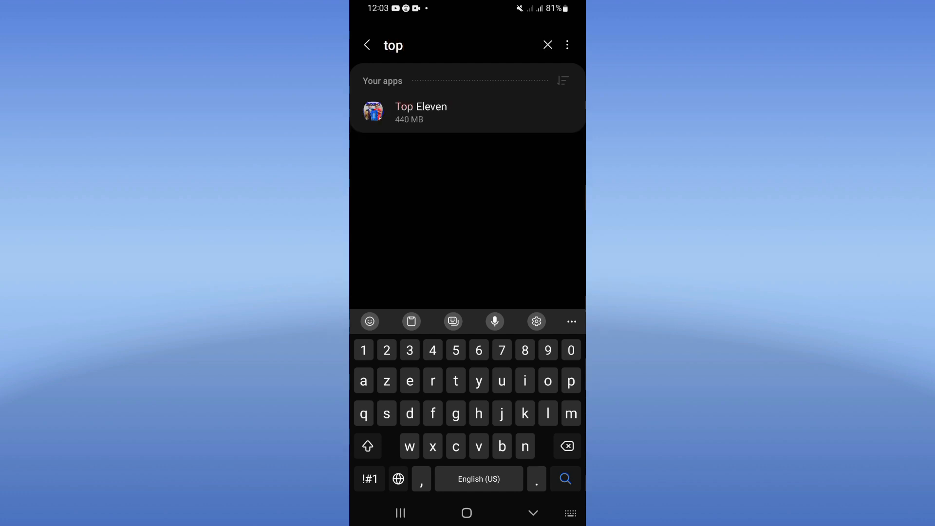
{"action": "left_click", "coordinate": [421, 112]}
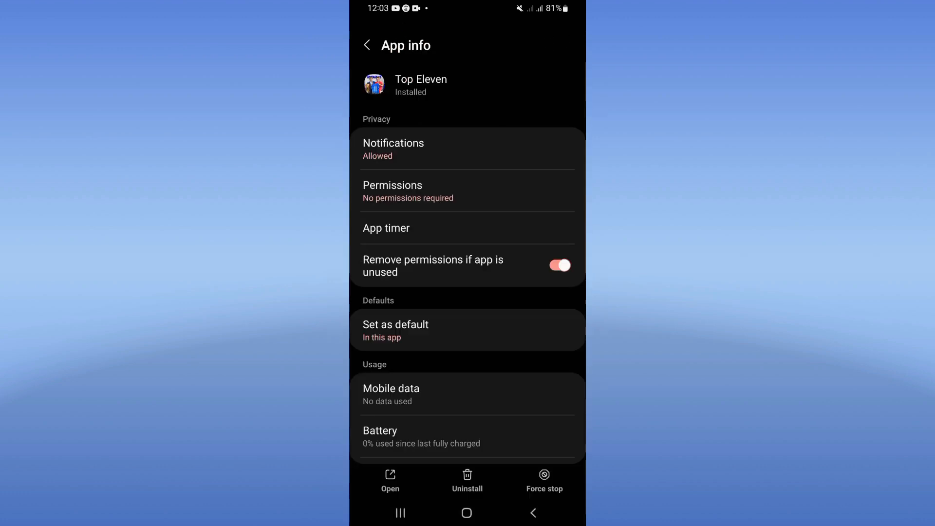
{"action": "scroll", "scroll_direction": "down", "scroll_amount": 3}
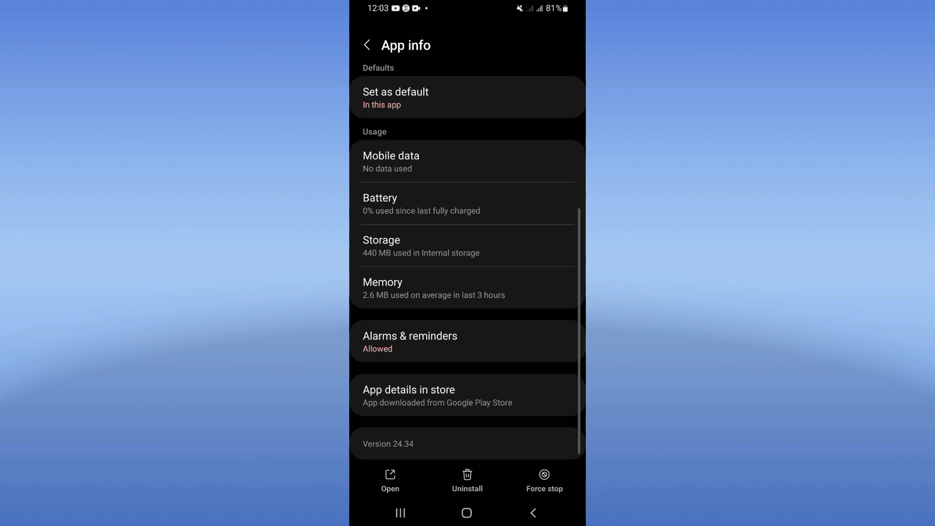
Step: Clear Top Eleven's cache from its Storage page and return to App info
{"action": "left_click", "coordinate": [381, 246]}
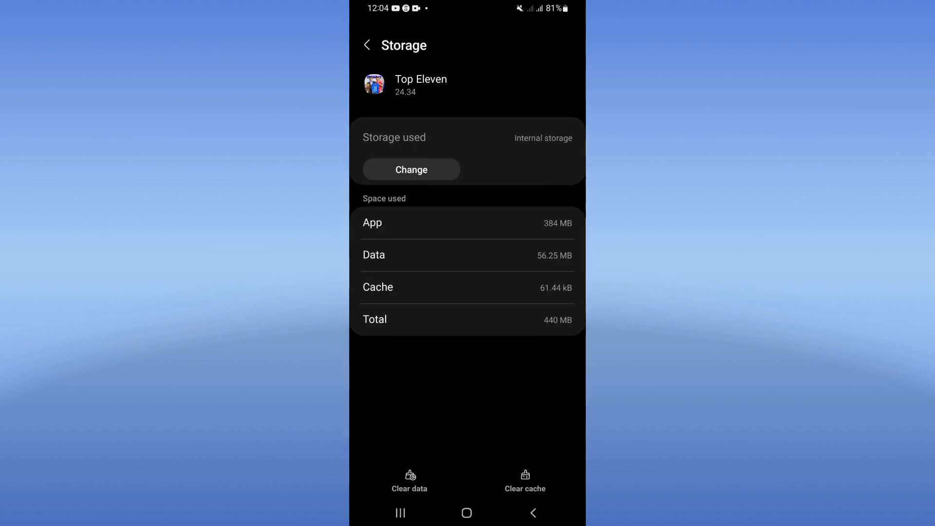
{"action": "left_click", "coordinate": [524, 481]}
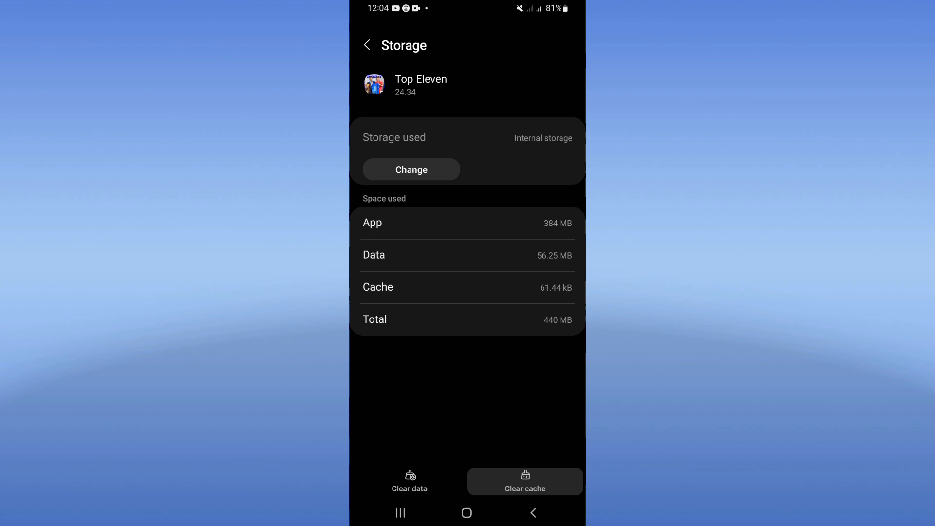
{"action": "left_click", "coordinate": [367, 44]}
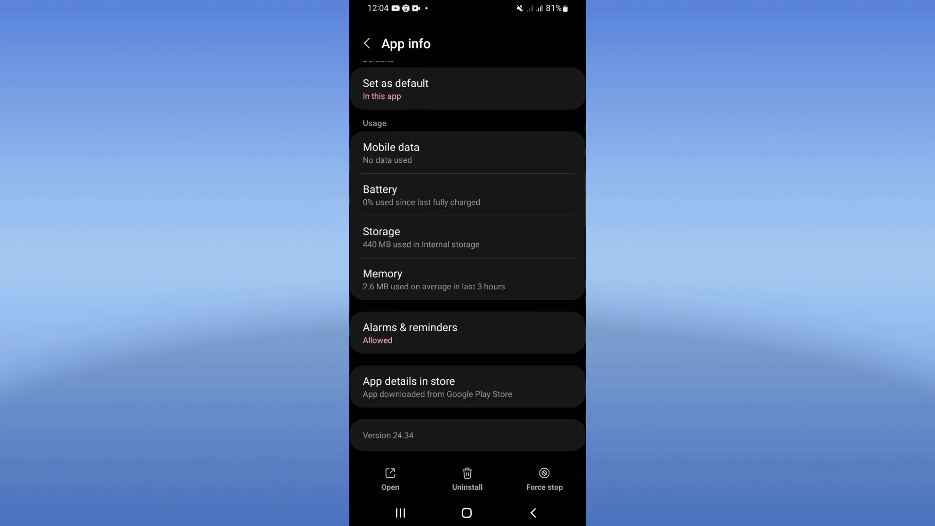
Step: Force-stop Top Eleven, confirm with OK, and go back to the home screen
{"action": "left_click", "coordinate": [545, 473]}
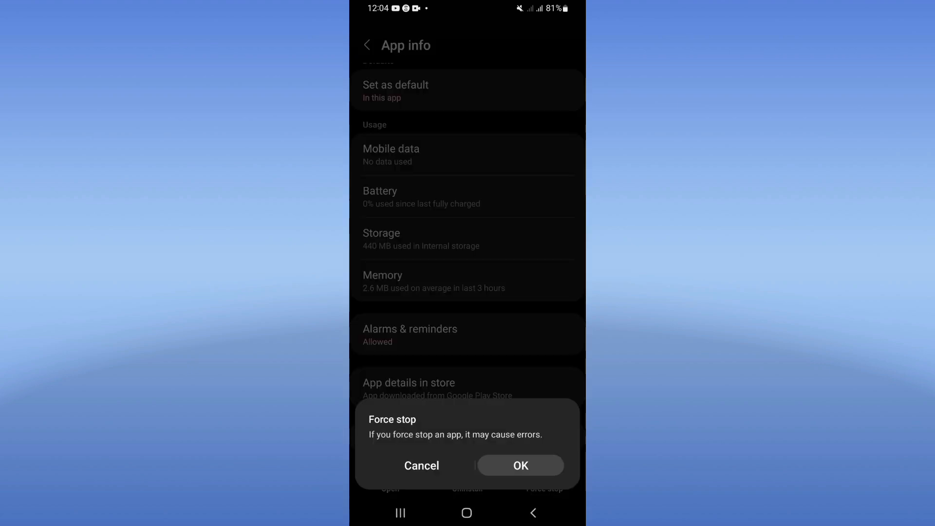
{"action": "left_click", "coordinate": [421, 466]}
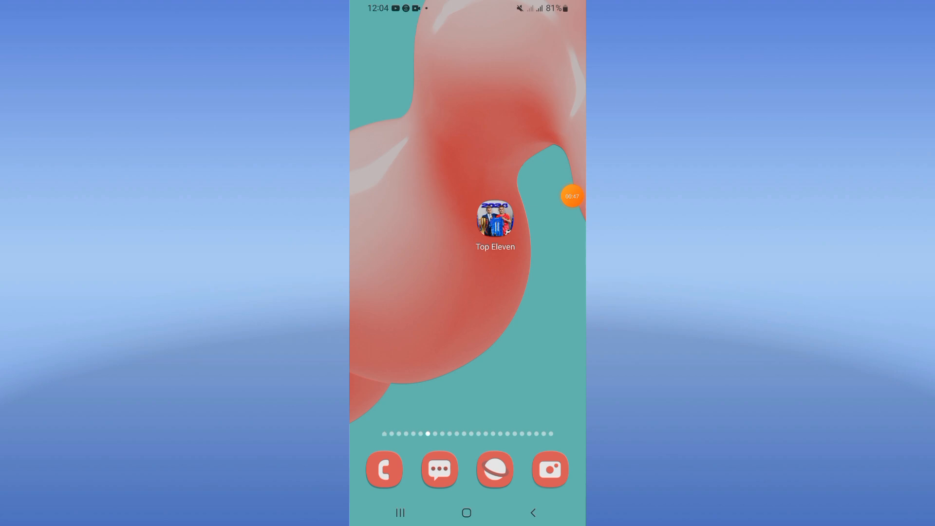
{"action": "left_click", "coordinate": [572, 197]}
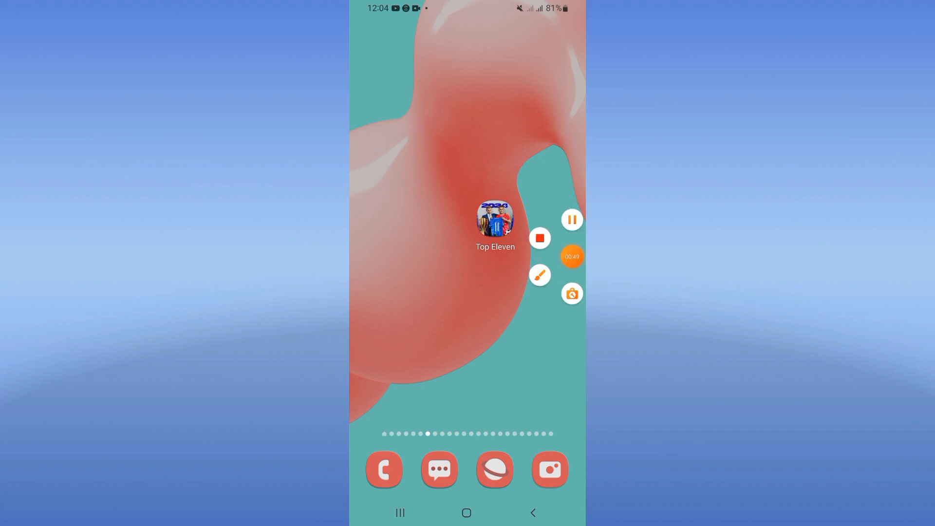